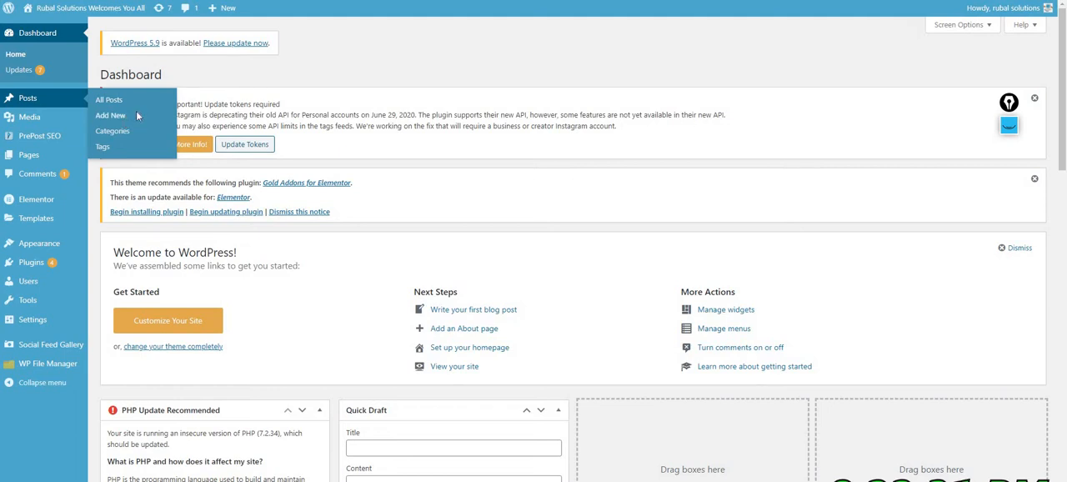
Create a new post via Posts > Add New in the Dashboard sidebar
click(110, 115)
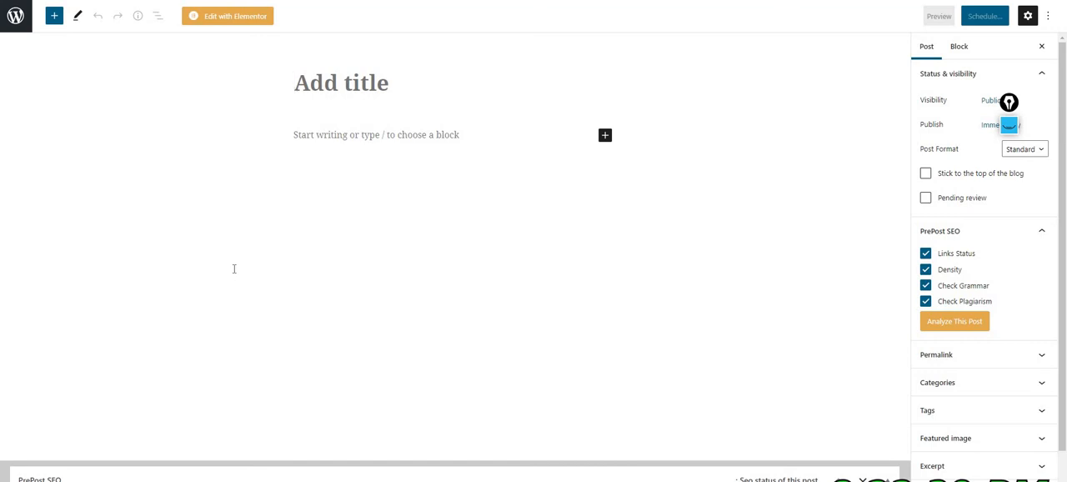
mouse_move(253, 86)
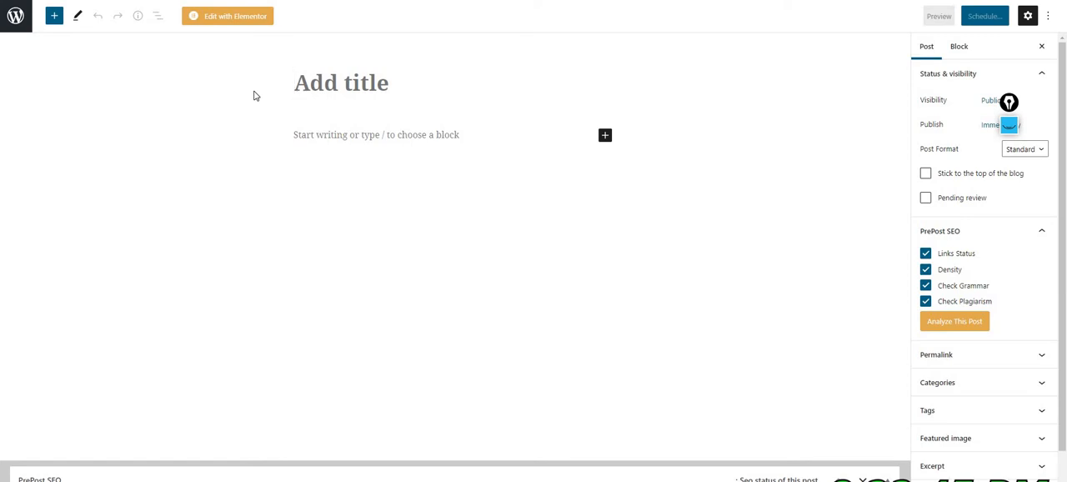
Title the post 'How to Put Video Directly or YouTube Direct in Blog Post'
text(How to)
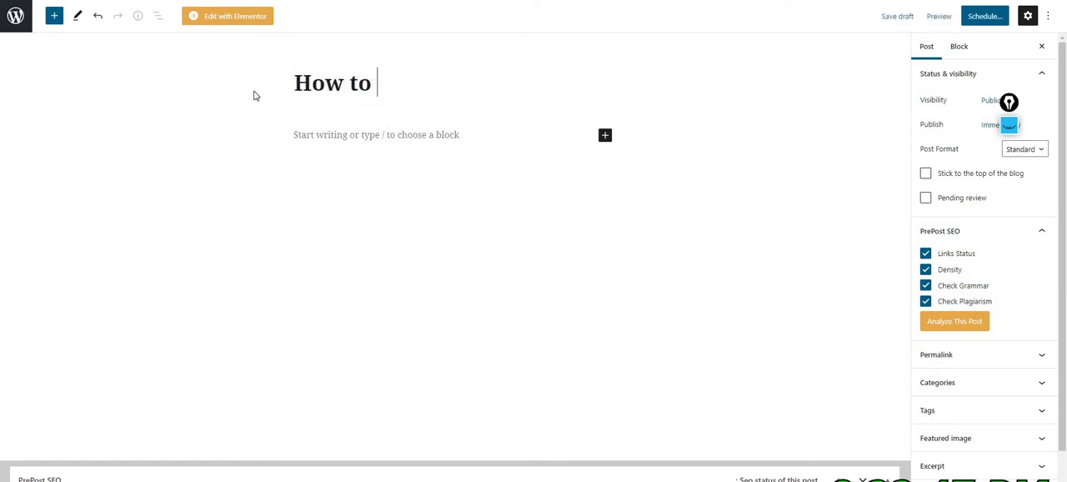
text(Put Vid)
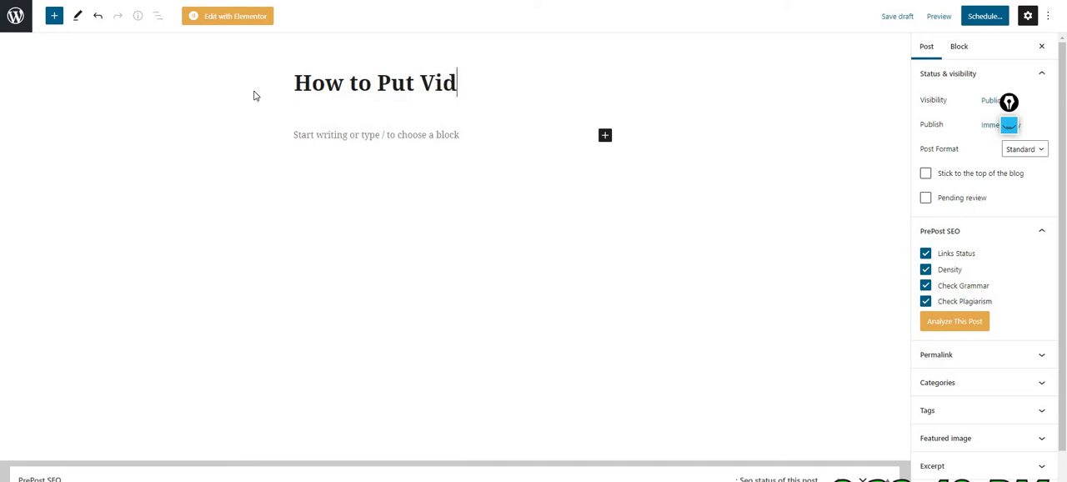
text(eo Directly or)
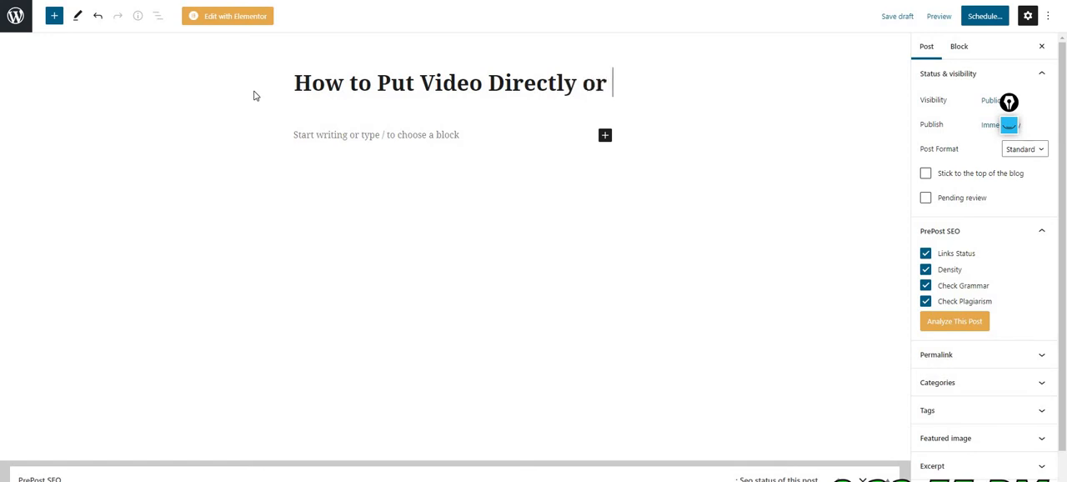
text(Youtube)
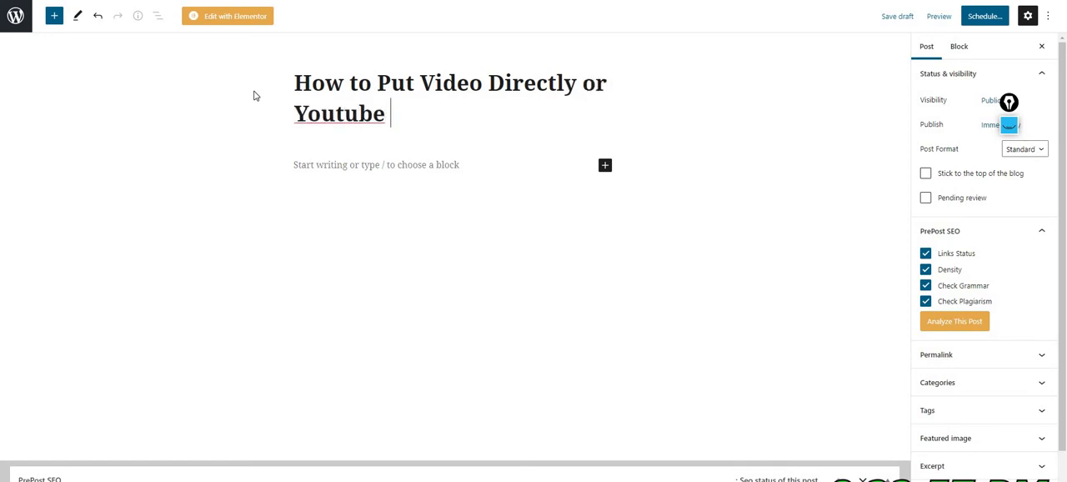
text(Direc)
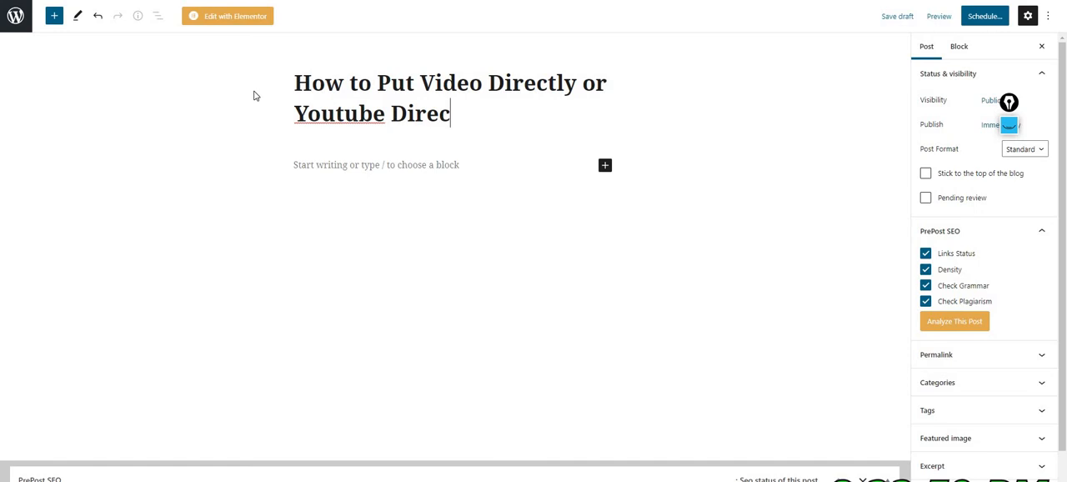
text(t)
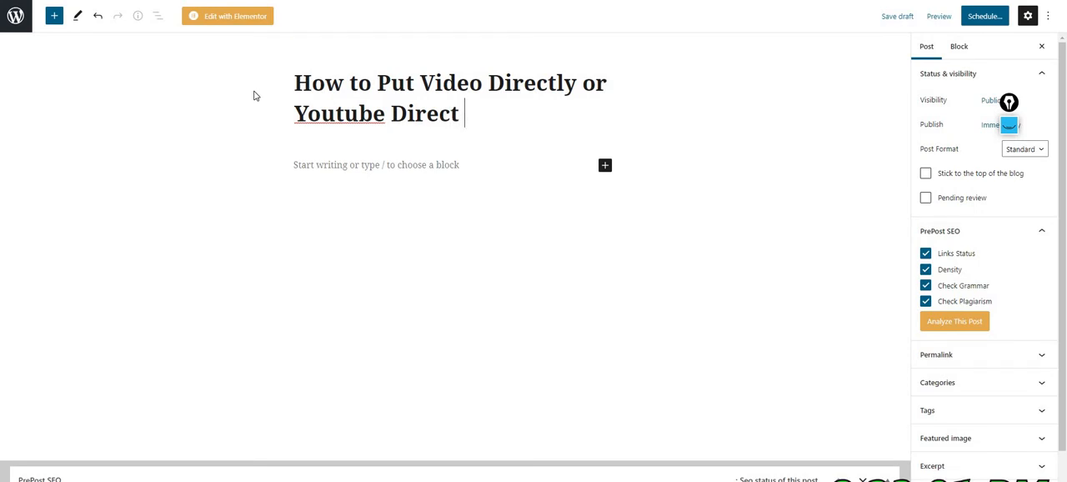
text(in Bl)
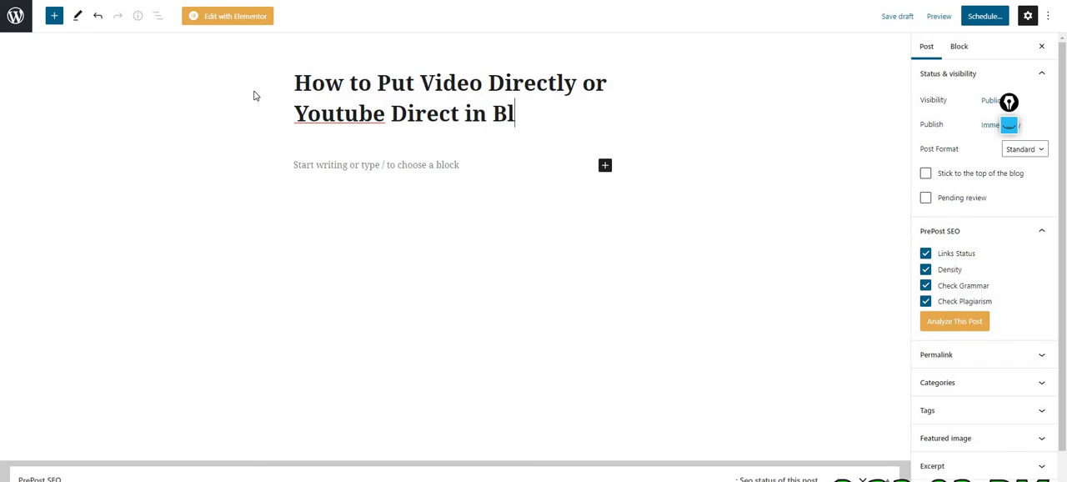
text(og Post)
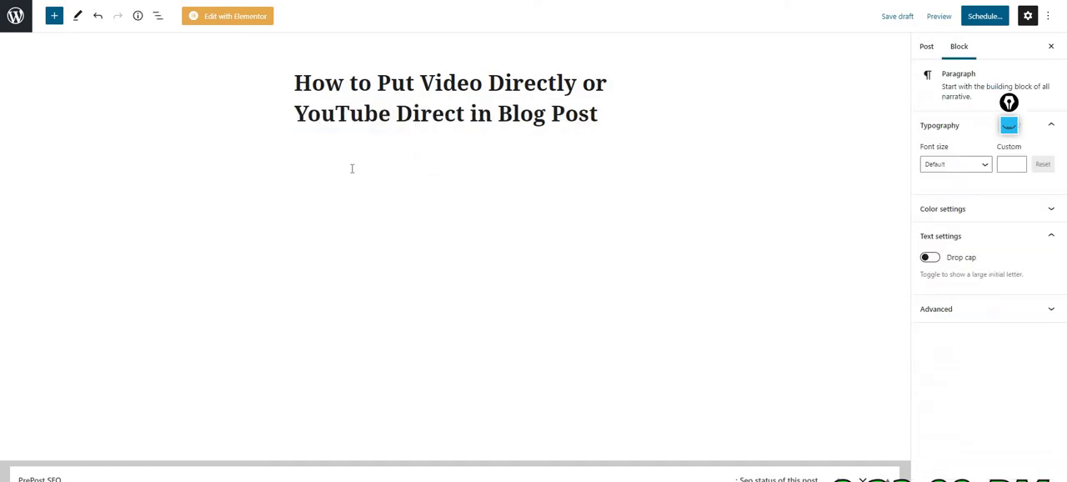
click(350, 165)
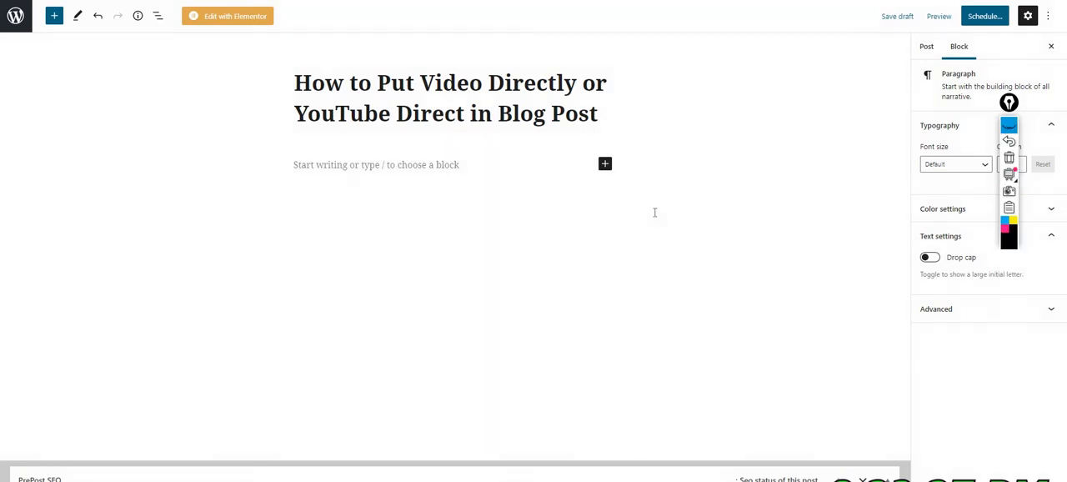
Open the full block library via Browse all and scroll to the Media blocks
click(604, 163)
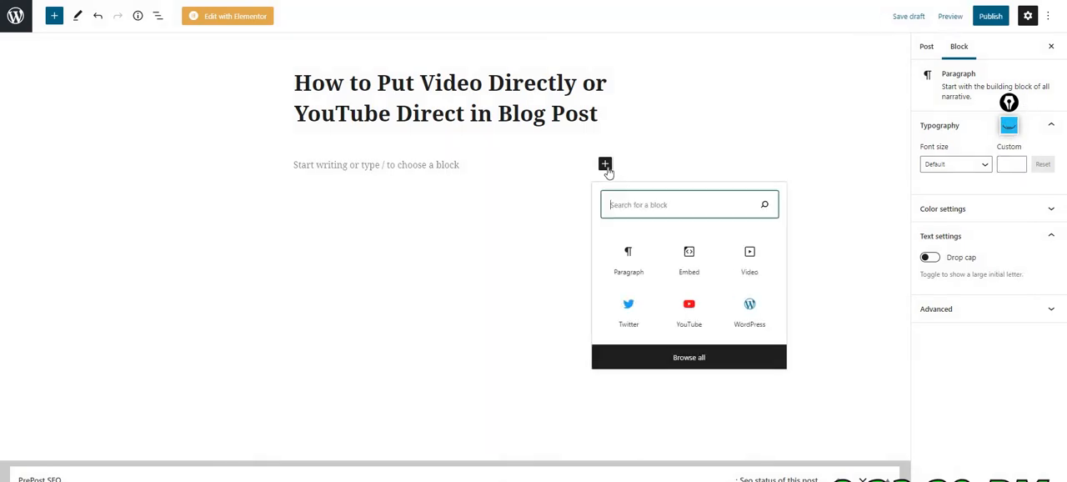
mouse_move(689, 357)
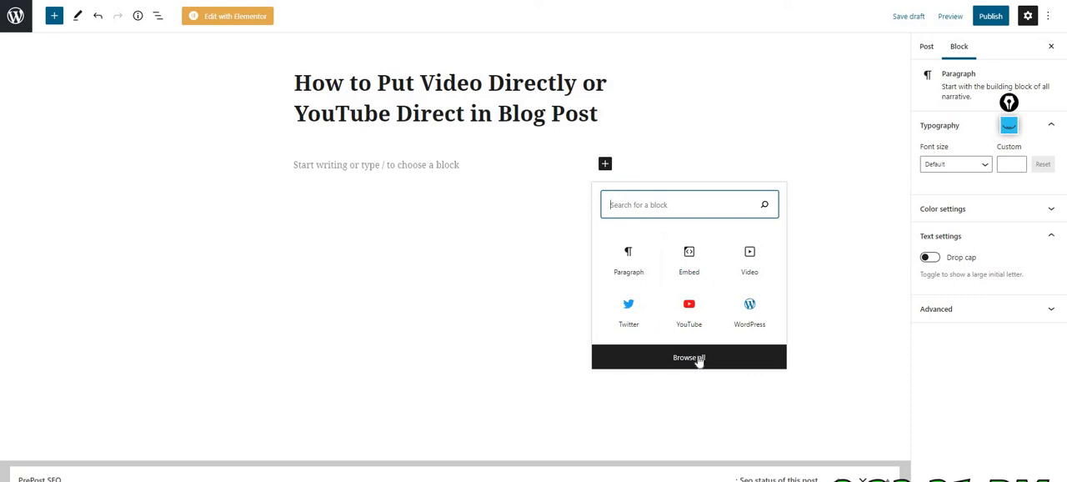
click(689, 357)
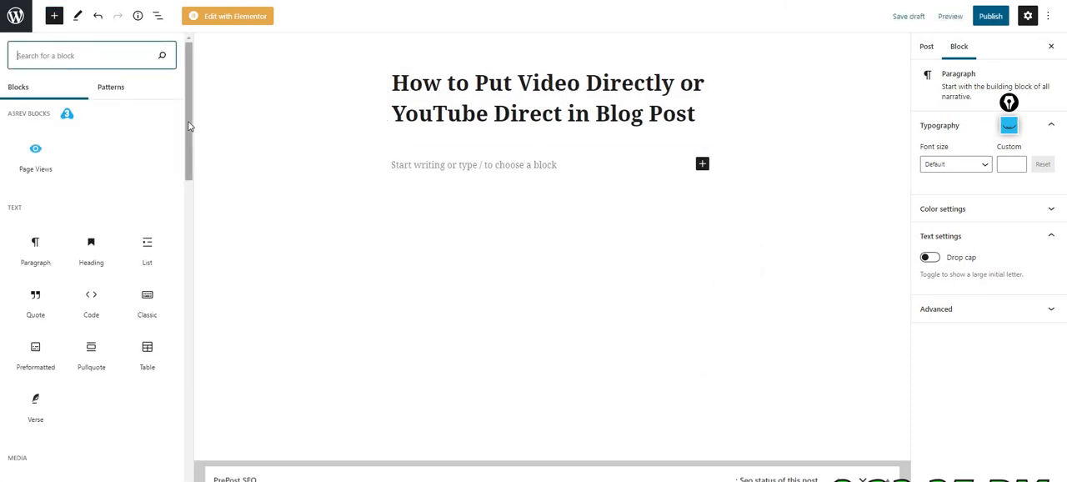
scroll(down, 3)
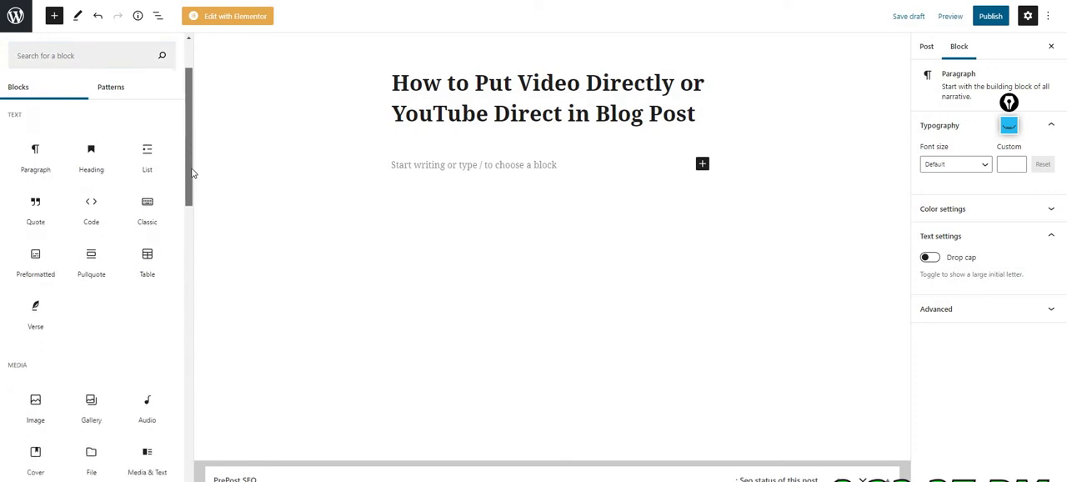
scroll(down, 3)
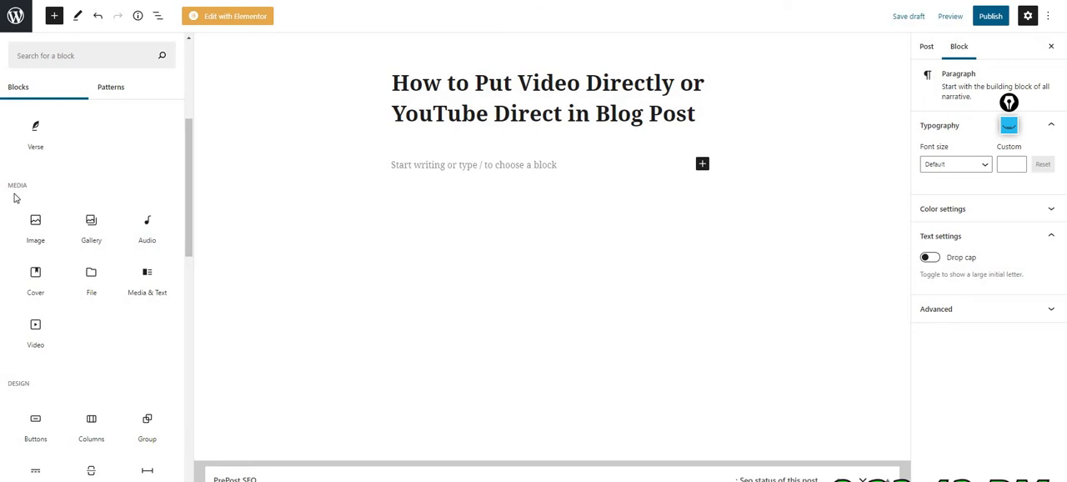
mouse_move(35, 330)
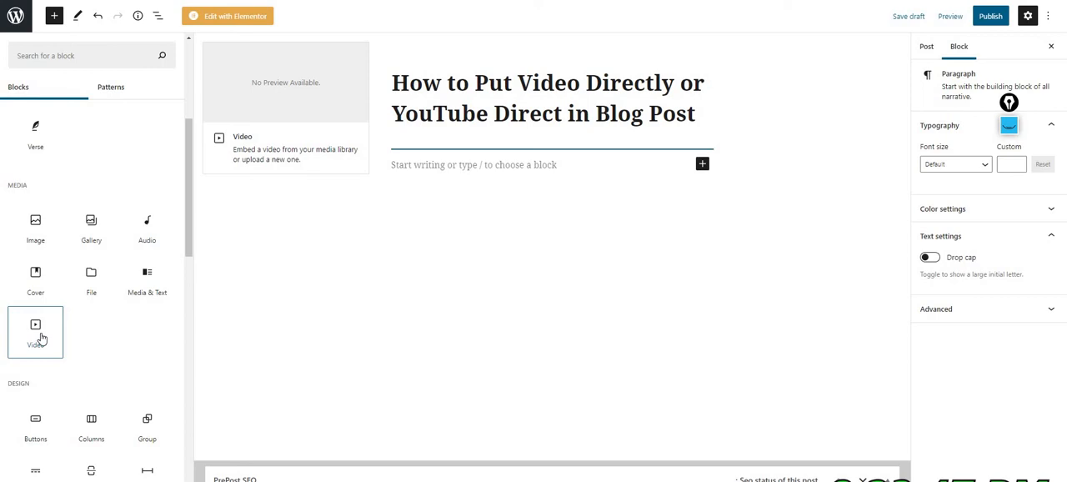
Insert a Video block and upload a 12-second video clip into it
click(35, 325)
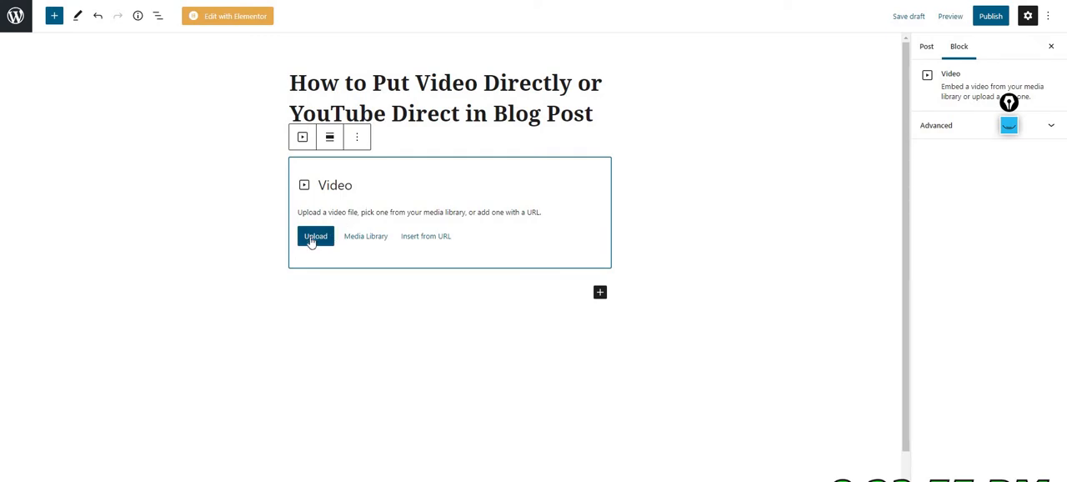
mouse_move(355, 246)
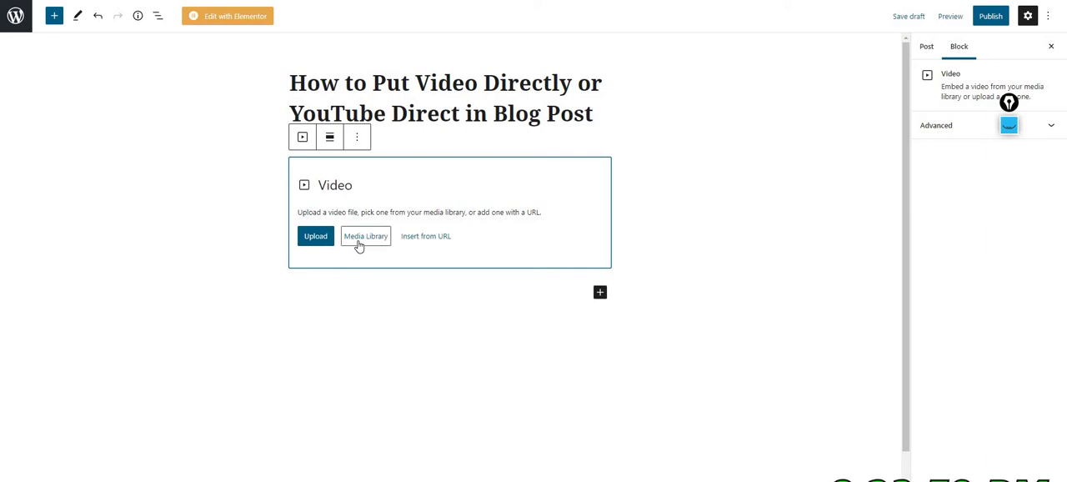
mouse_move(423, 242)
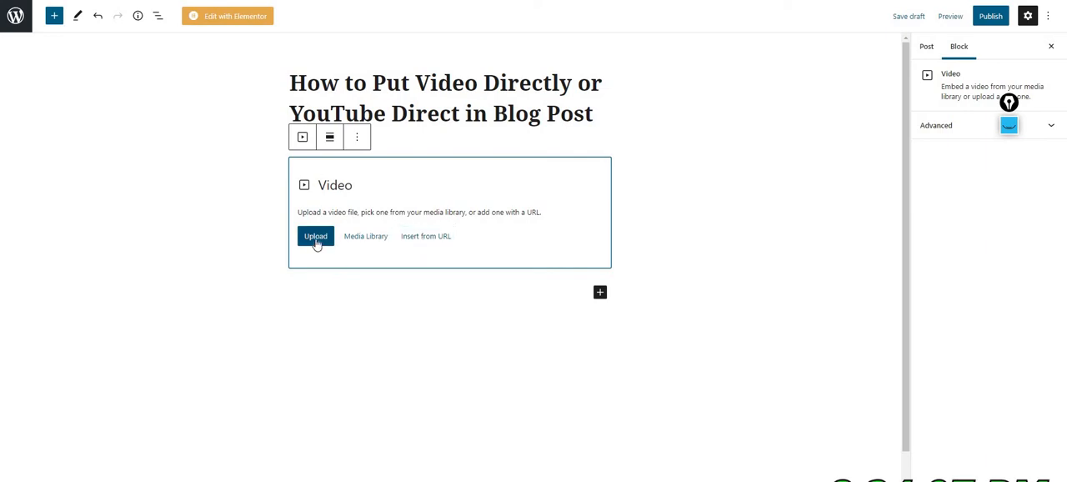
click(315, 236)
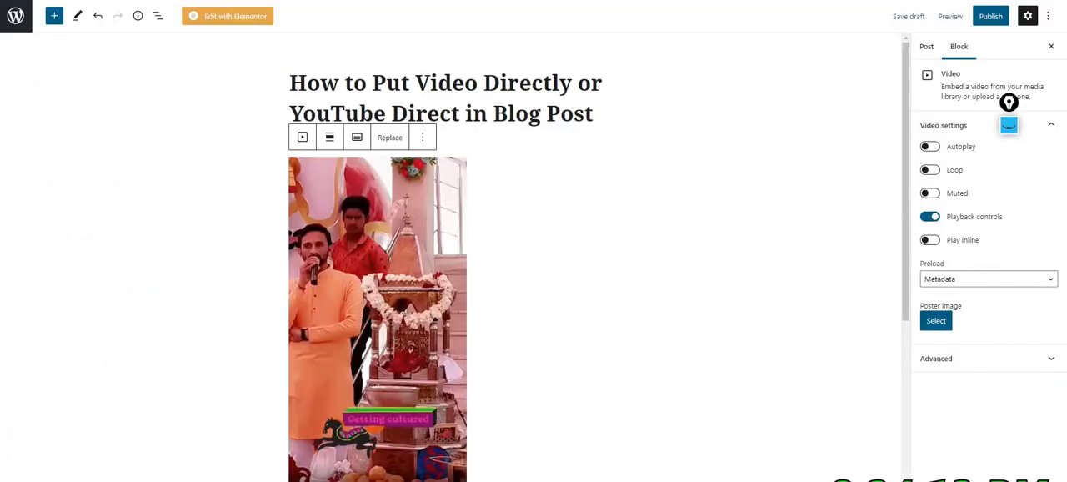
scroll(down, 3)
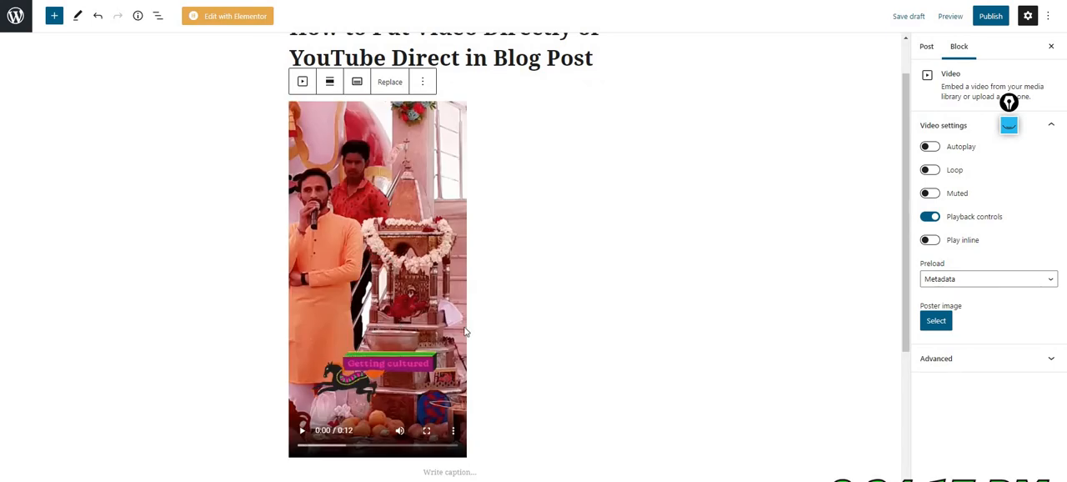
click(600, 336)
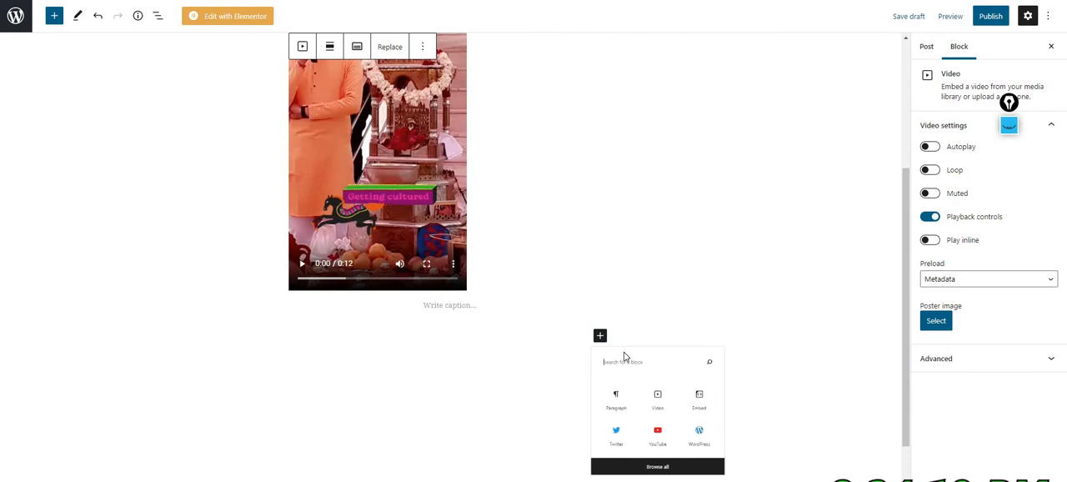
click(54, 15)
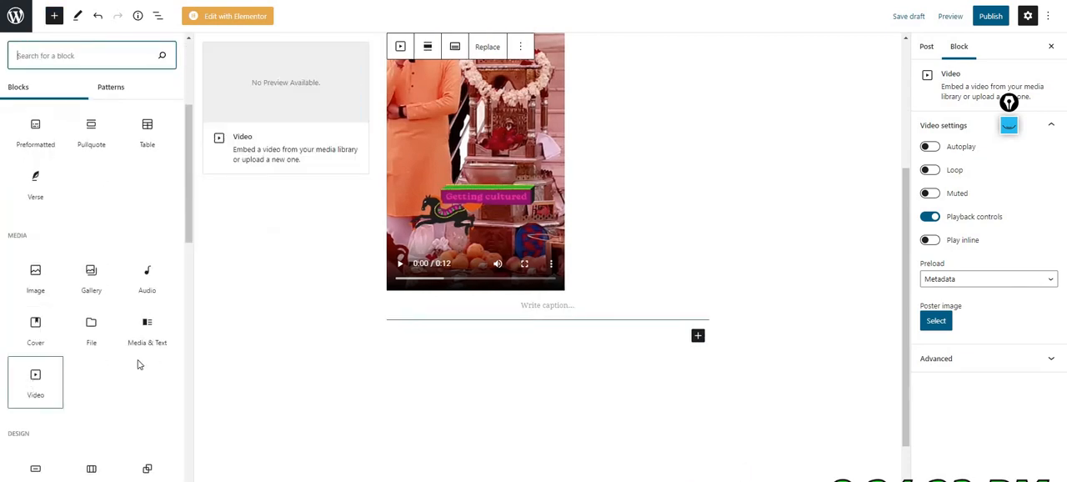
click(35, 381)
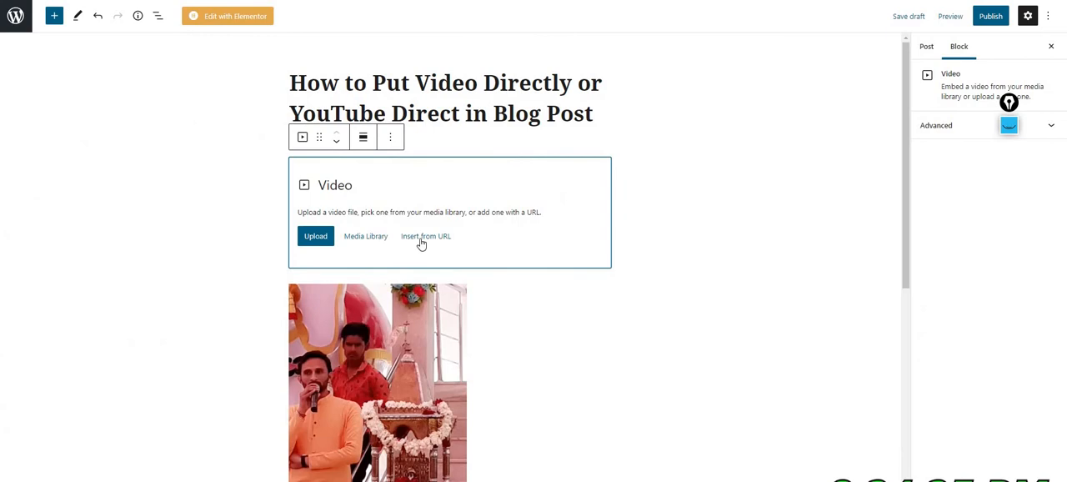
click(425, 236)
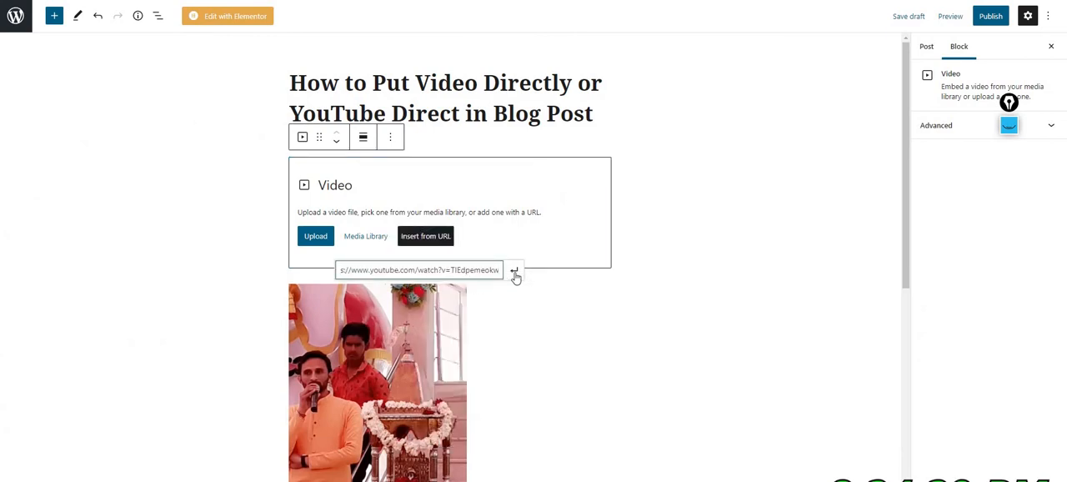
click(515, 269)
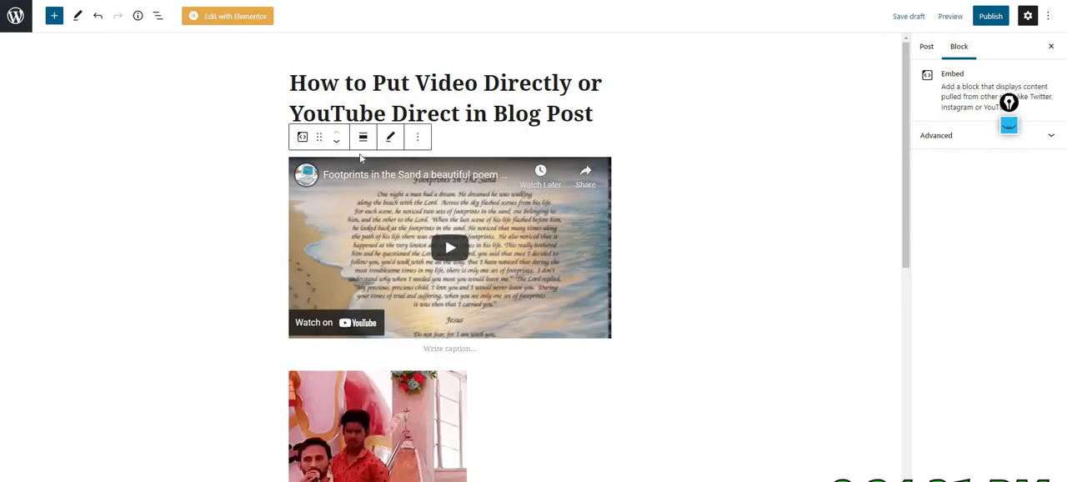
mouse_move(423, 324)
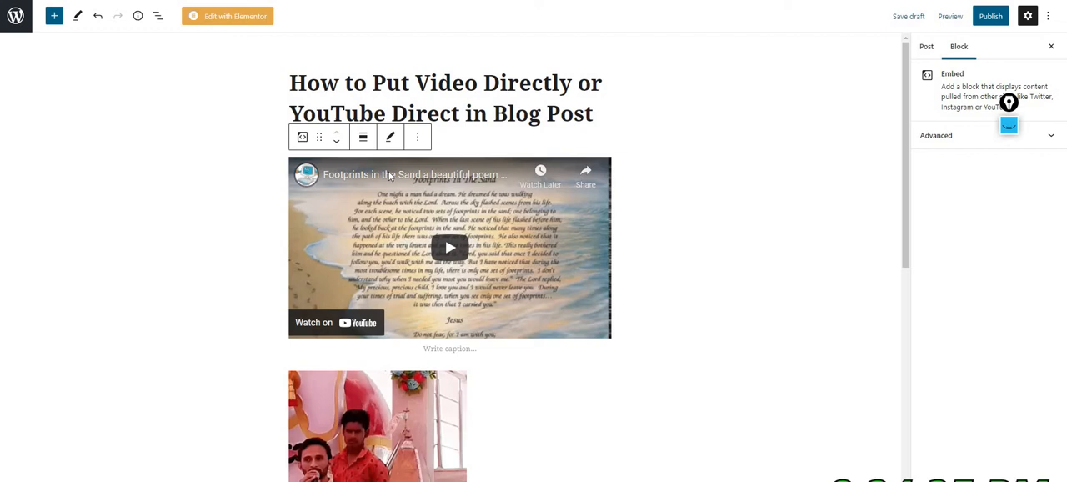
mouse_move(400, 240)
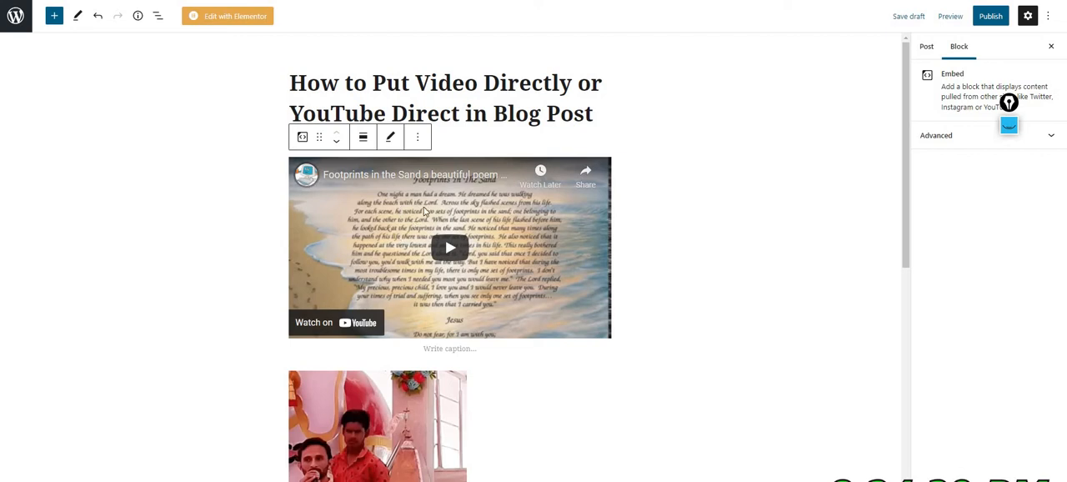
scroll(down, 3)
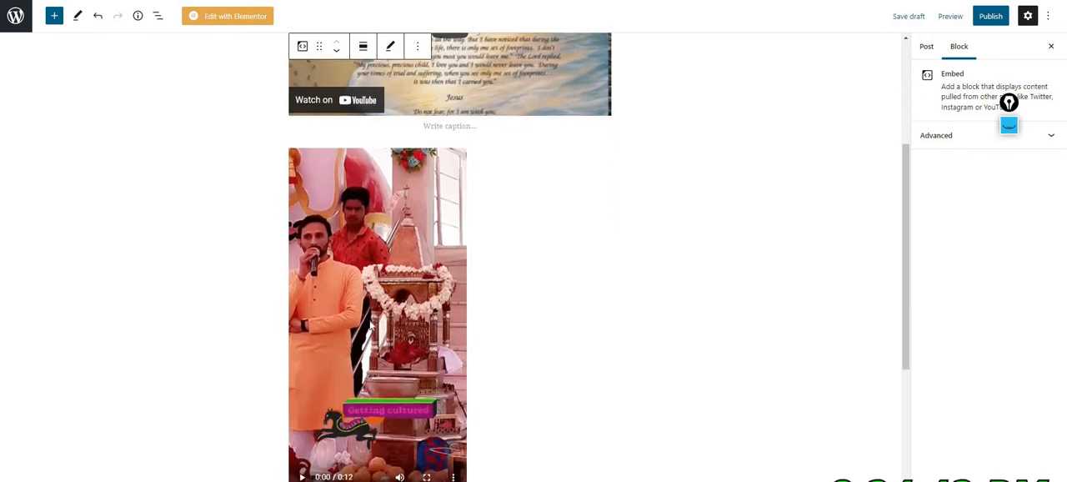
scroll(down, 3)
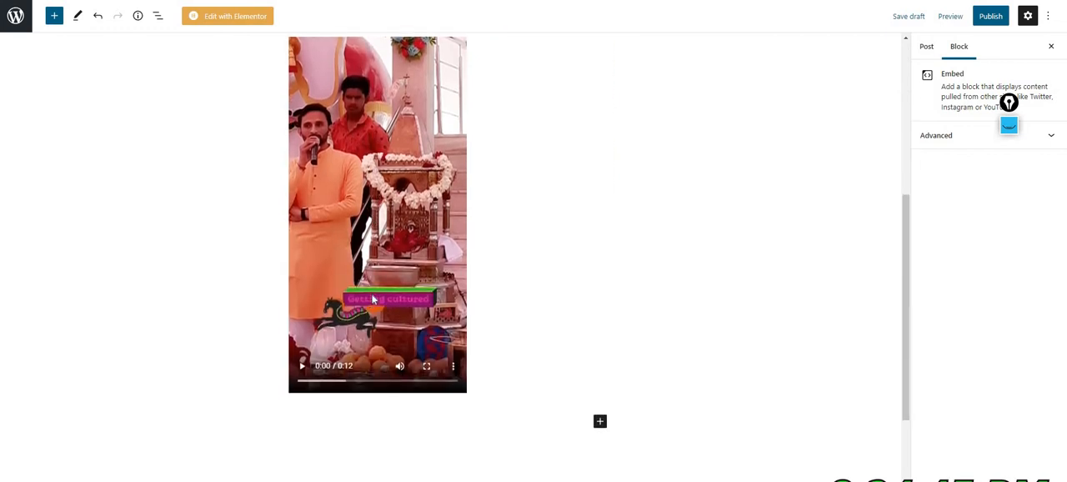
scroll(up, 3)
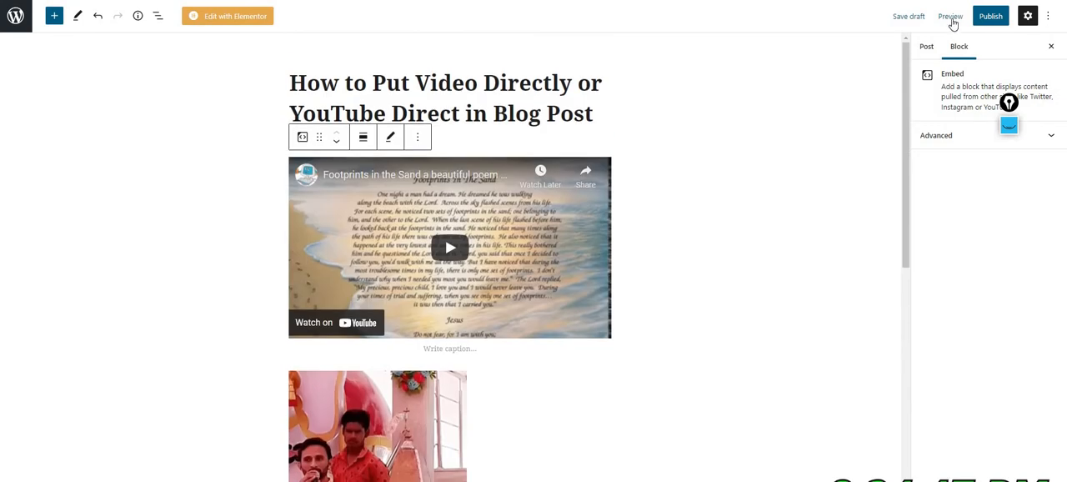
Preview the post in a new tab, pause the uploaded video, and open the YouTube embed
click(950, 16)
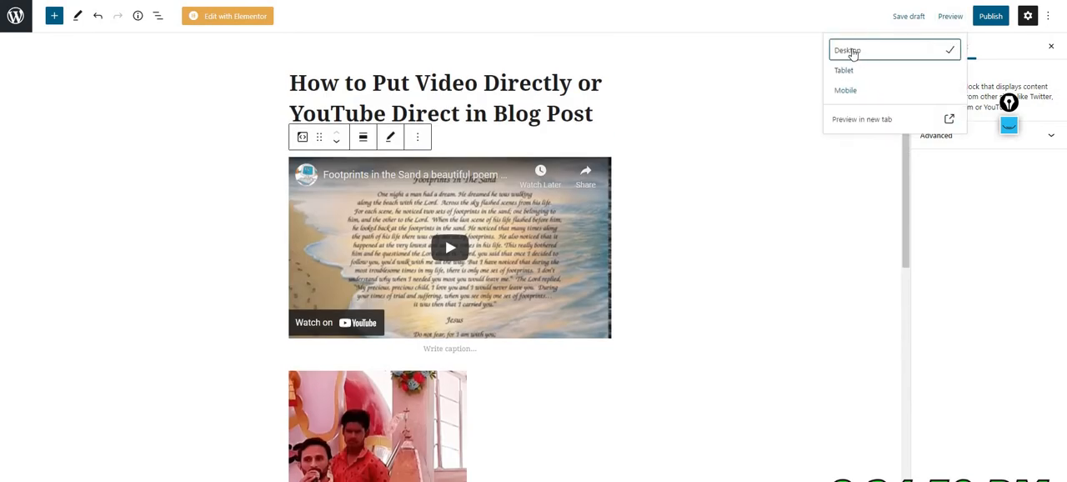
click(862, 119)
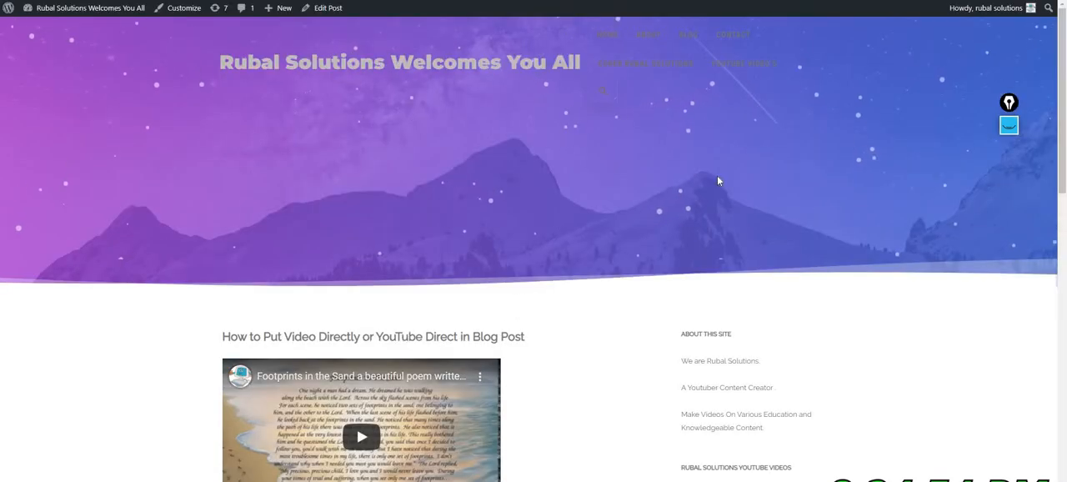
scroll(down, 3)
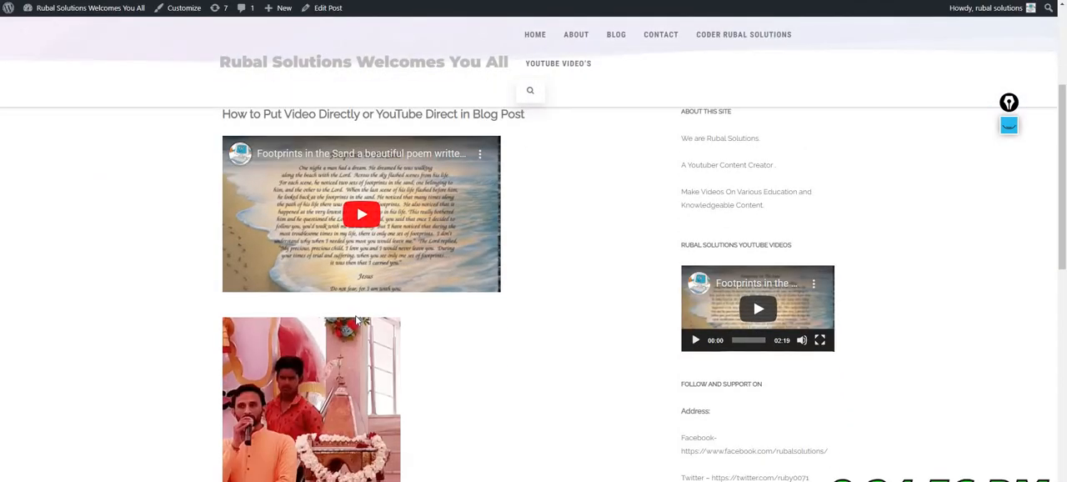
scroll(down, 3)
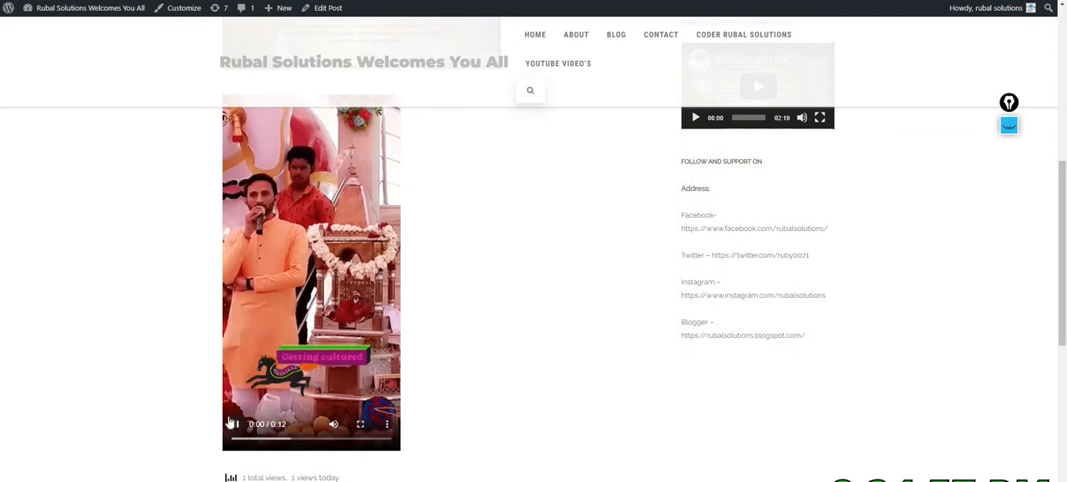
click(236, 424)
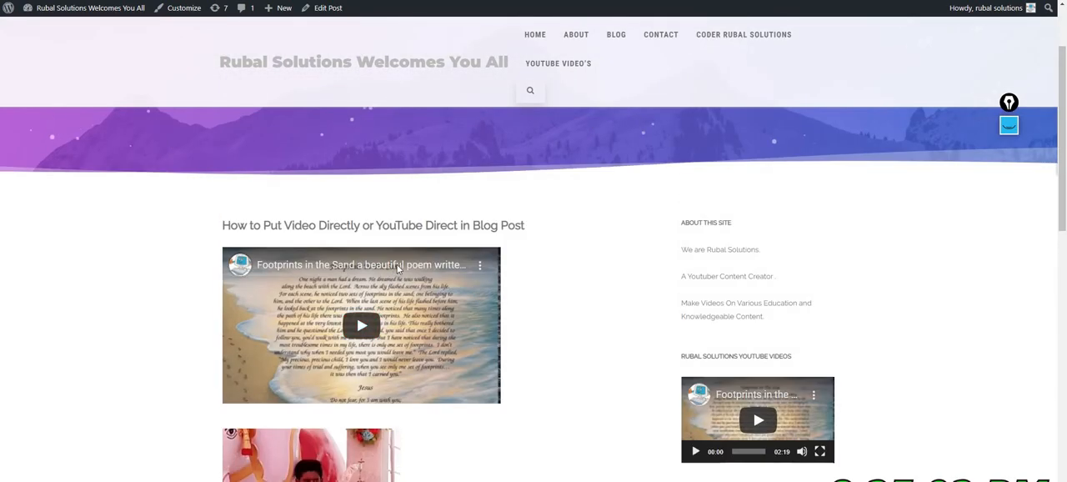
click(361, 325)
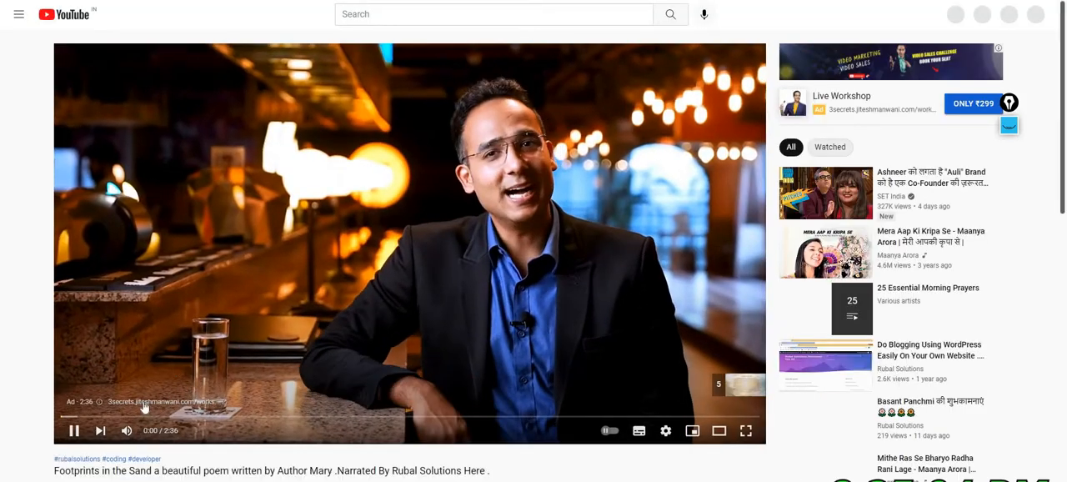
Return from the YouTube watch page to the WordPress editor tab
click(126, 431)
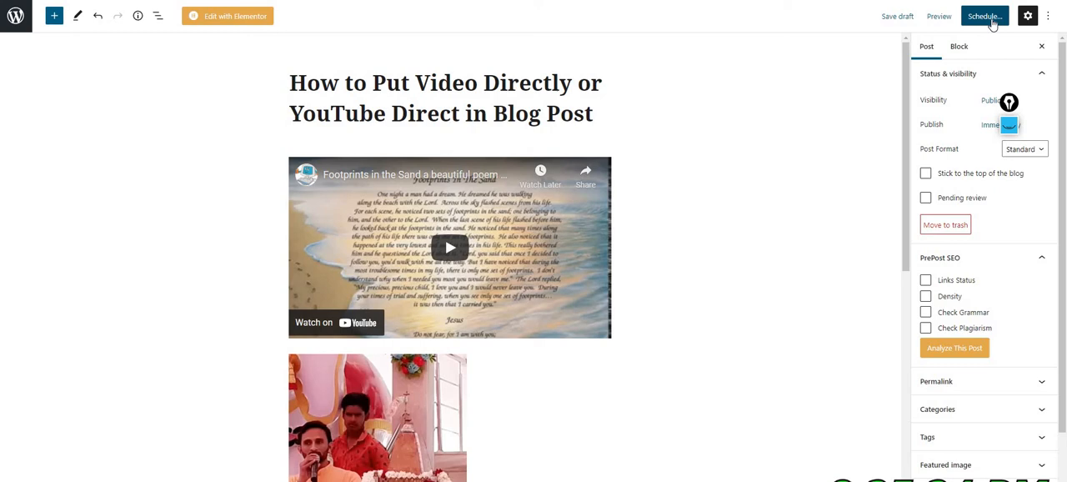
Publish the post, confirm in the pre-publish panel, and view the live post
click(985, 16)
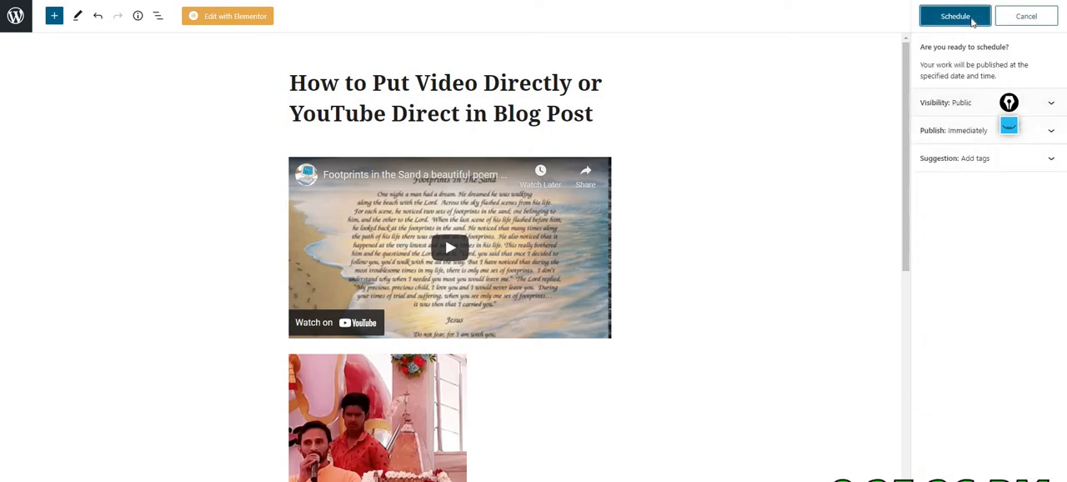
click(955, 16)
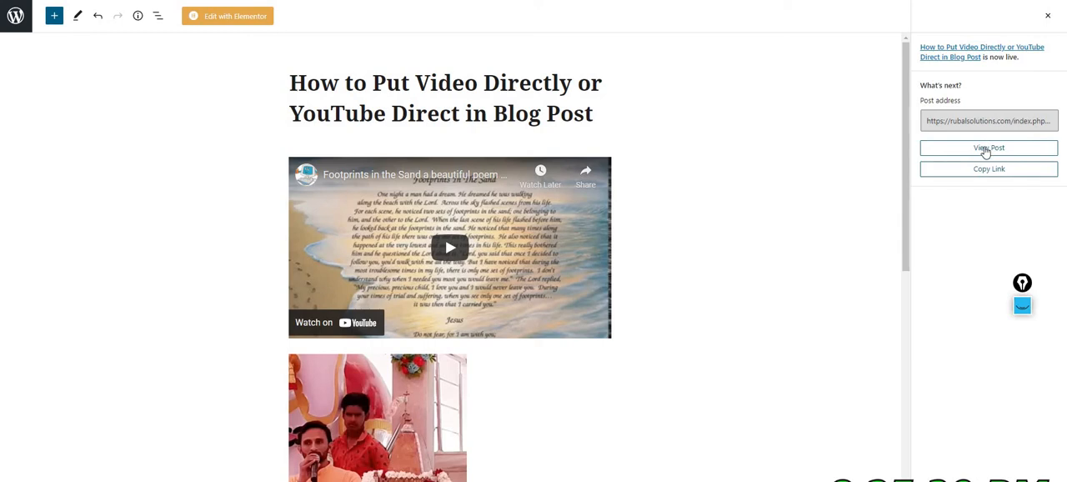
click(988, 147)
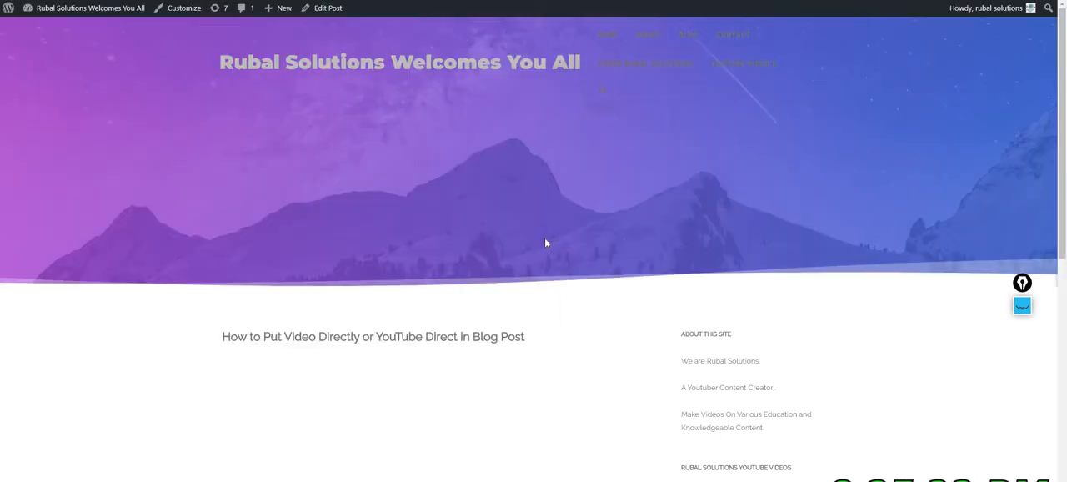
Scroll over both videos on the live post, then reopen it with Edit Post
scroll(down, 3)
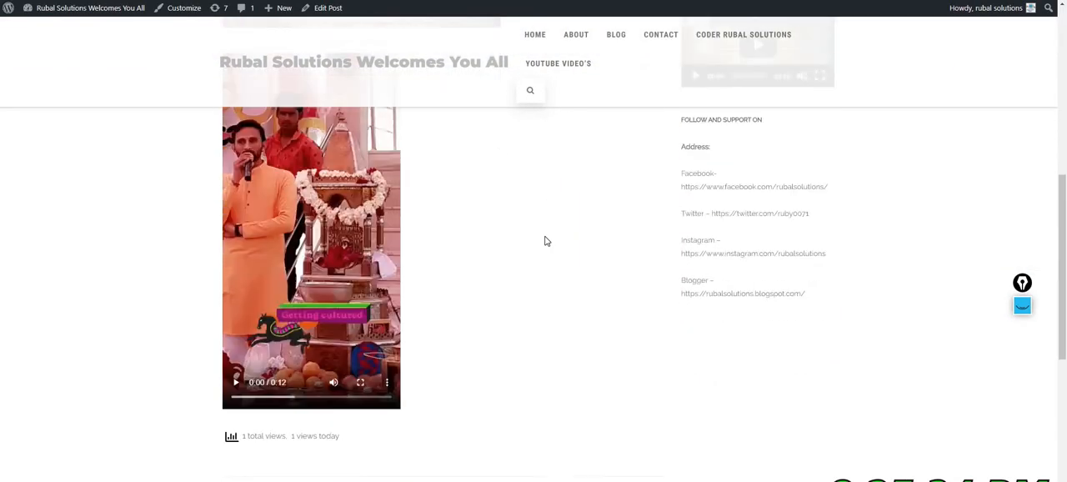
scroll(up, 3)
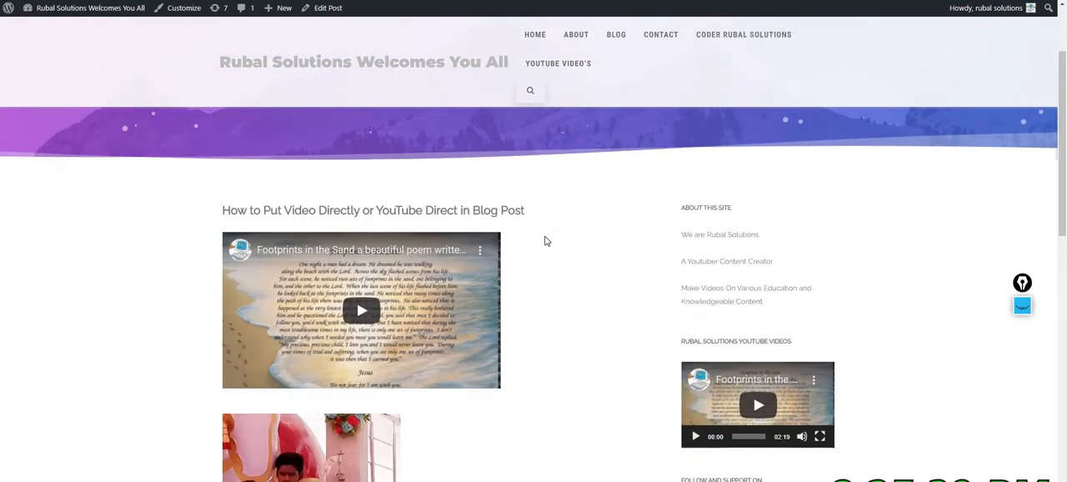
scroll(down, 3)
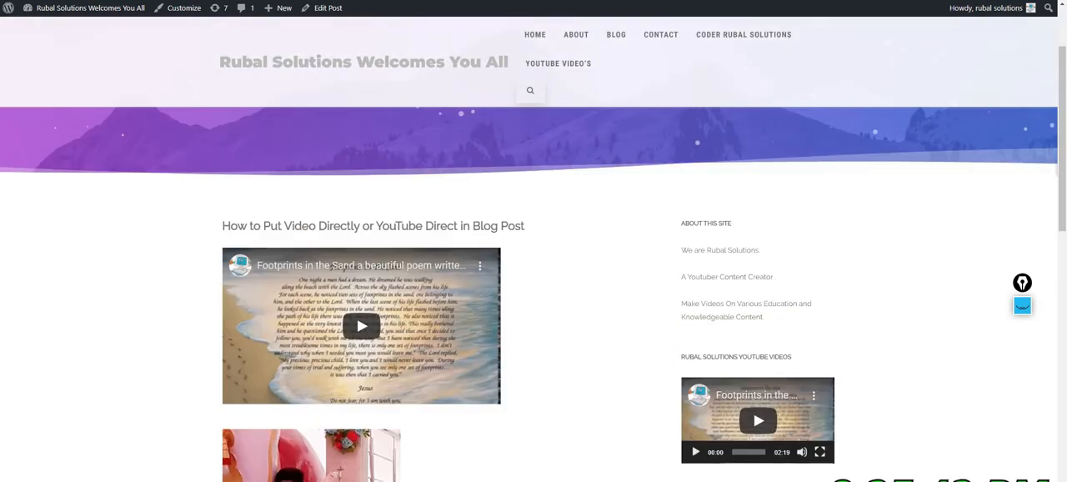
scroll(up, 3)
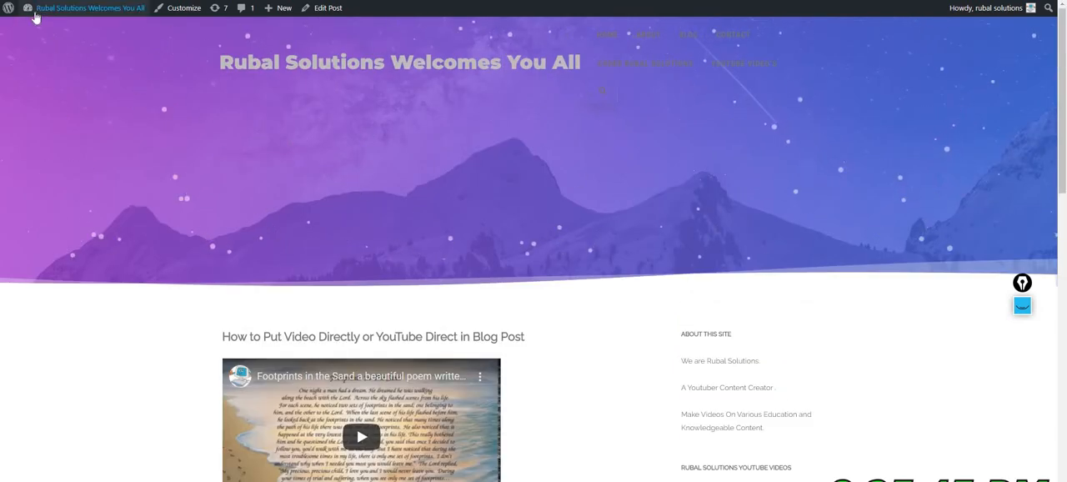
click(28, 7)
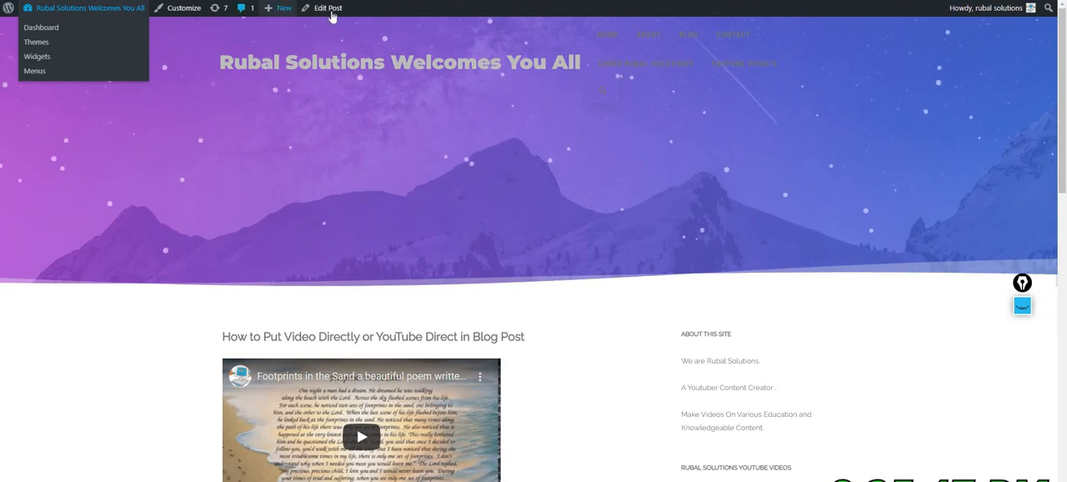
click(325, 8)
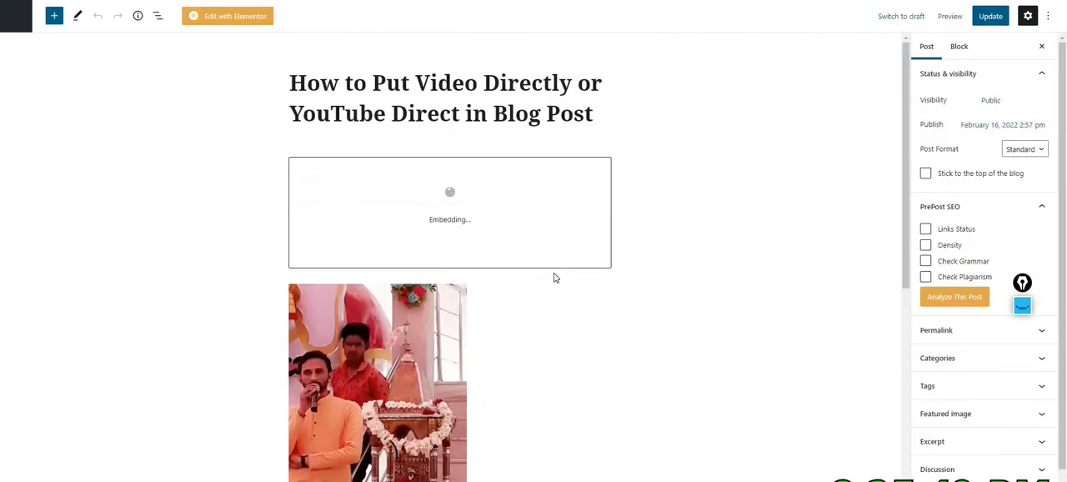
Add a filler paragraph 'hsjkhdsjkt' below the uploaded video and show the post settings
scroll(down, 3)
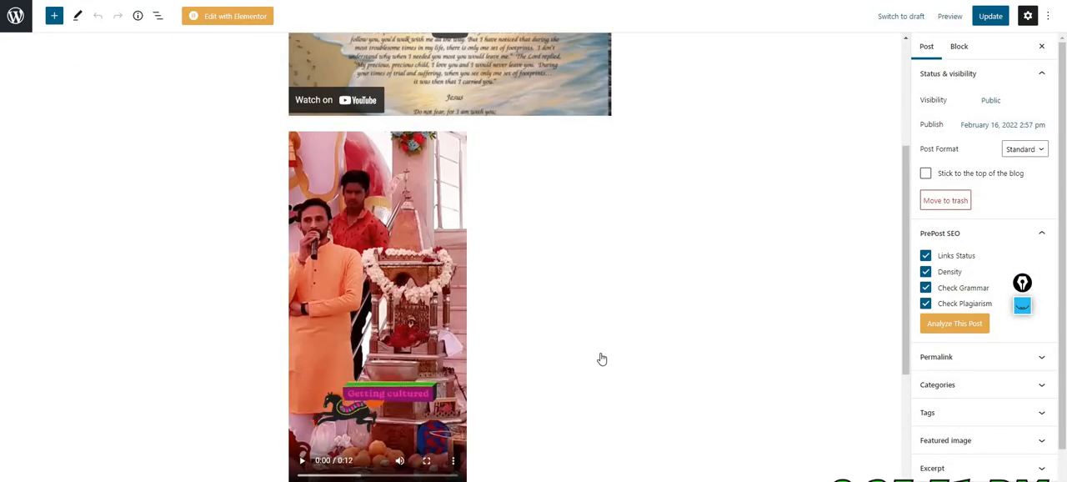
click(599, 350)
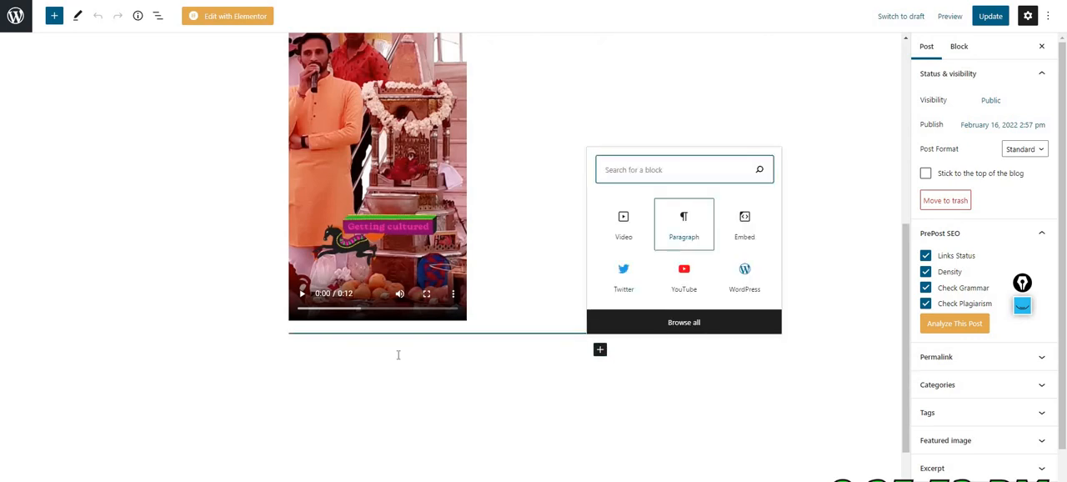
text(hsjkhdsjkt)
text(hdfkfhlkhghkghkl)
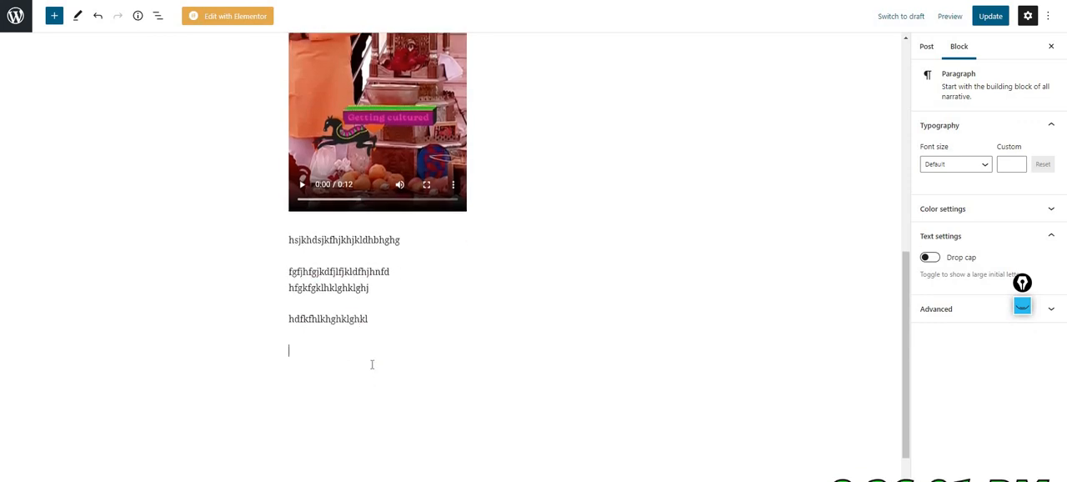
scroll(up, 3)
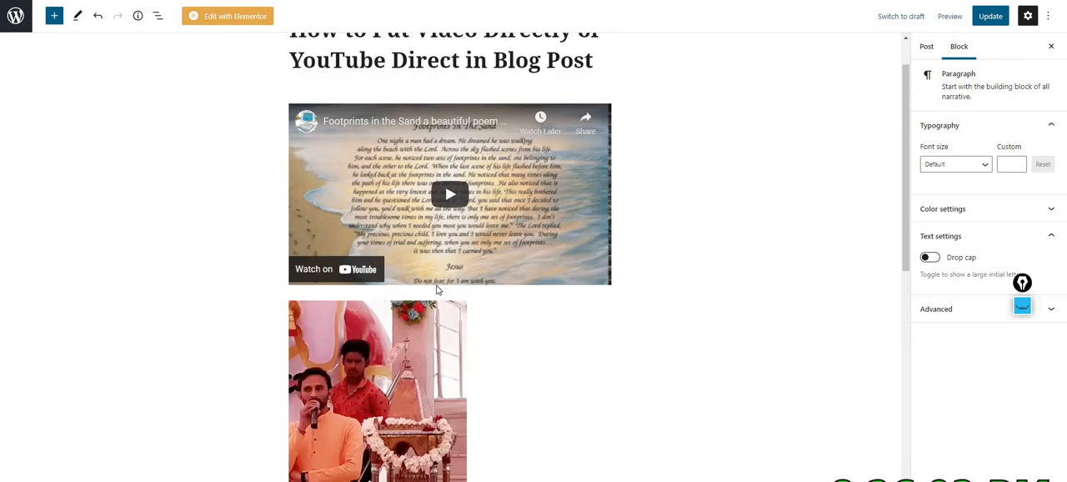
click(926, 46)
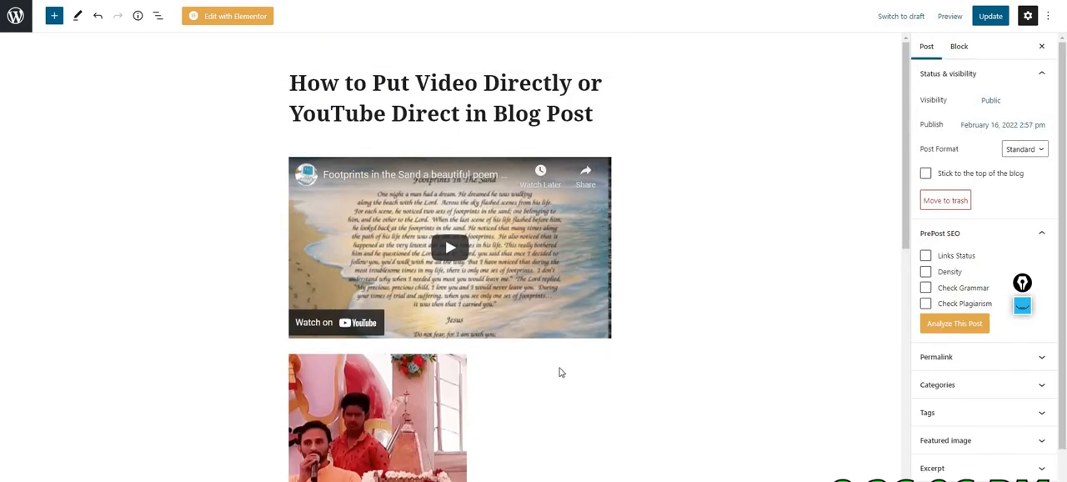
mouse_move(866, 385)
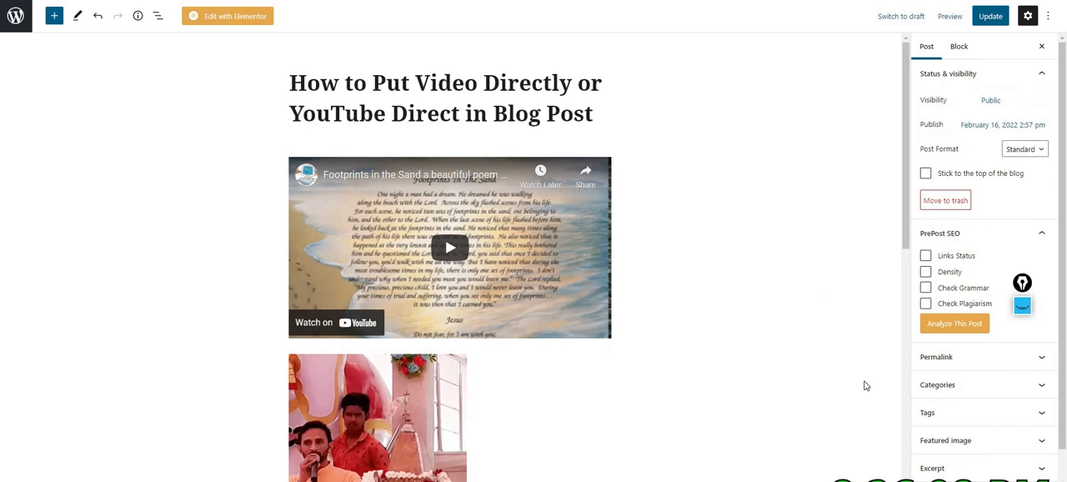
mouse_move(750, 383)
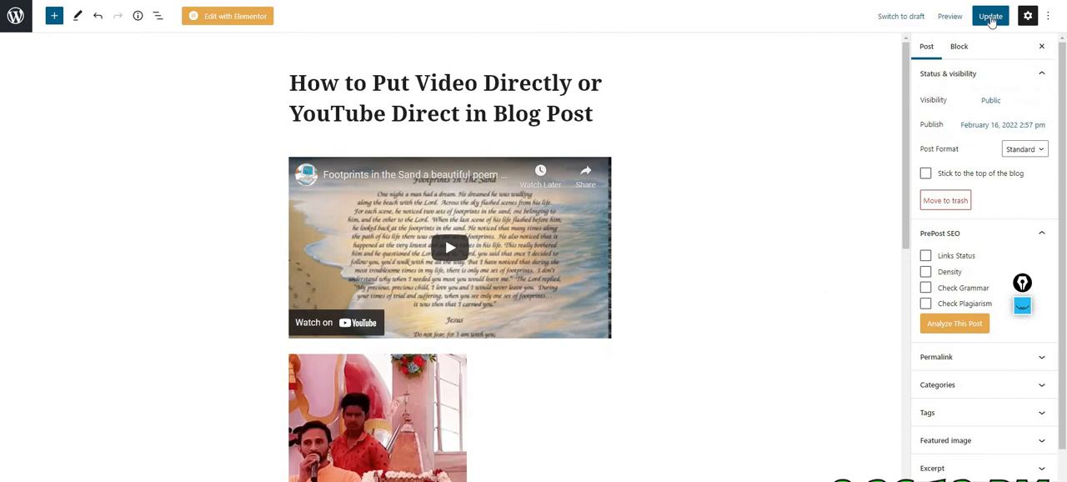
Update the published post to save the new filler paragraphs
click(990, 16)
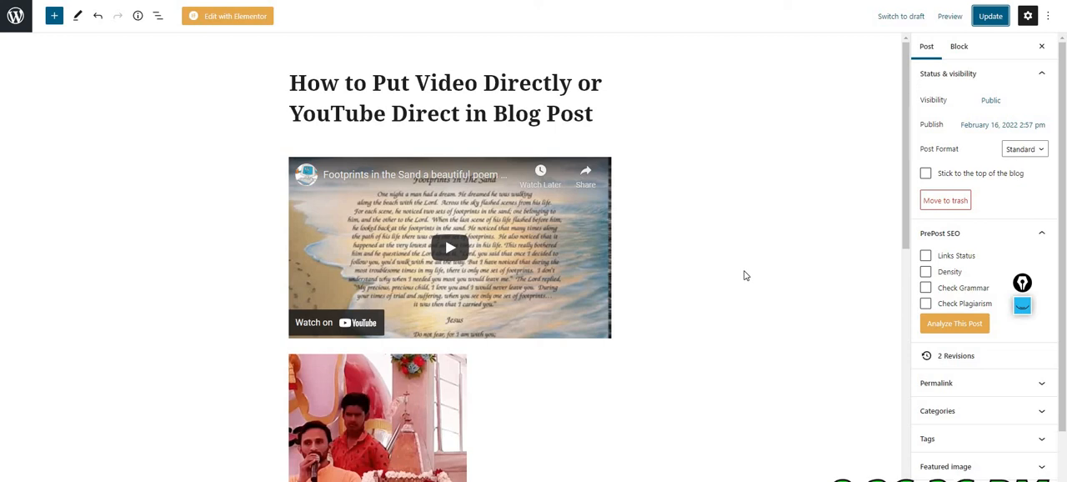
scroll(up, 3)
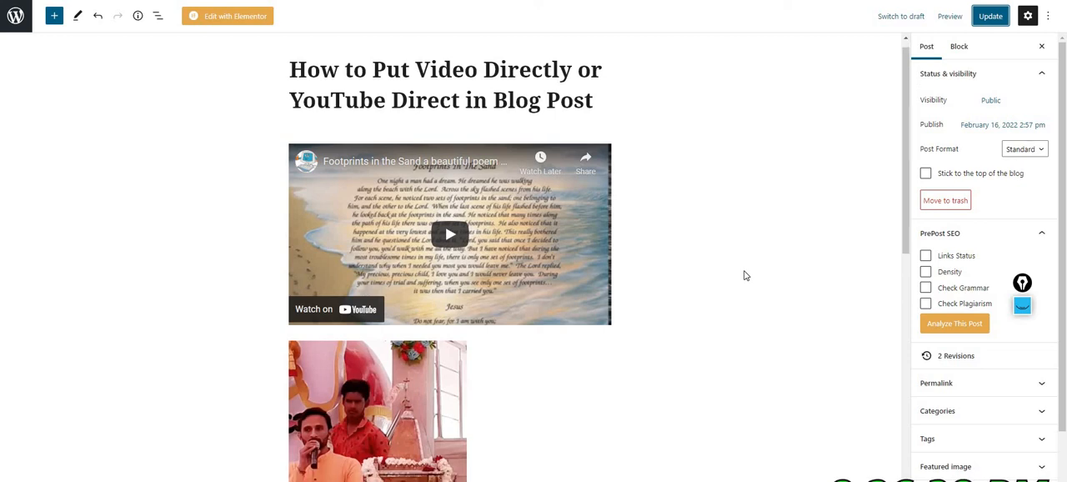